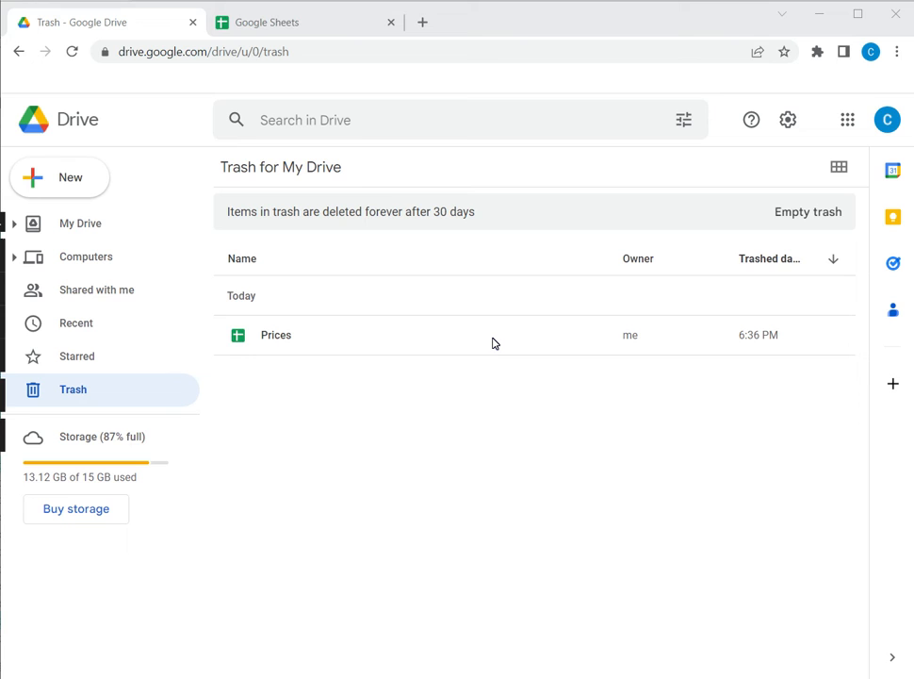
{"action": "mouse_move", "coordinate": [550, 410]}
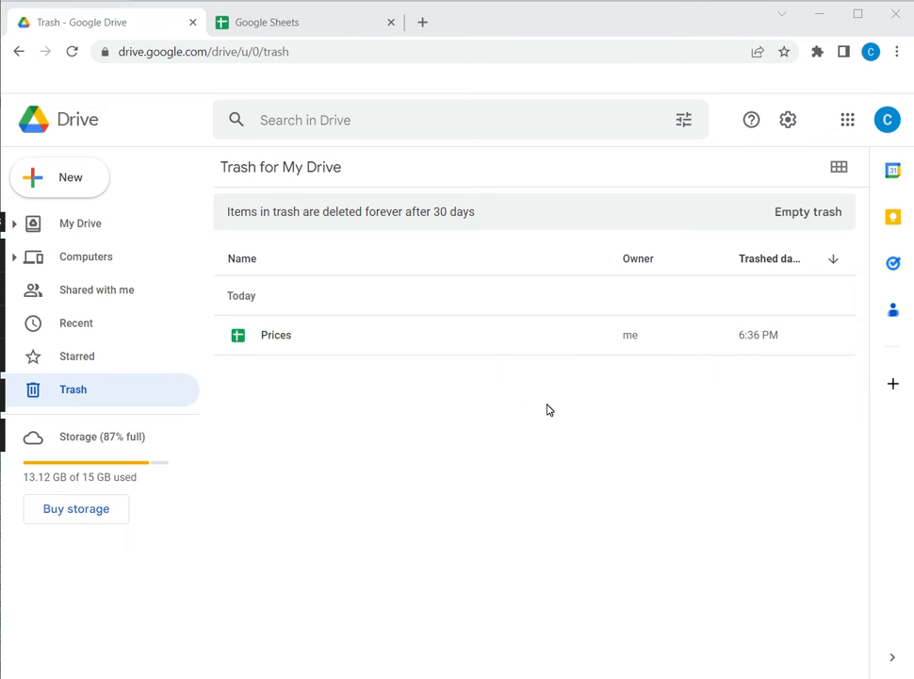
{"action": "mouse_move", "coordinate": [81, 373]}
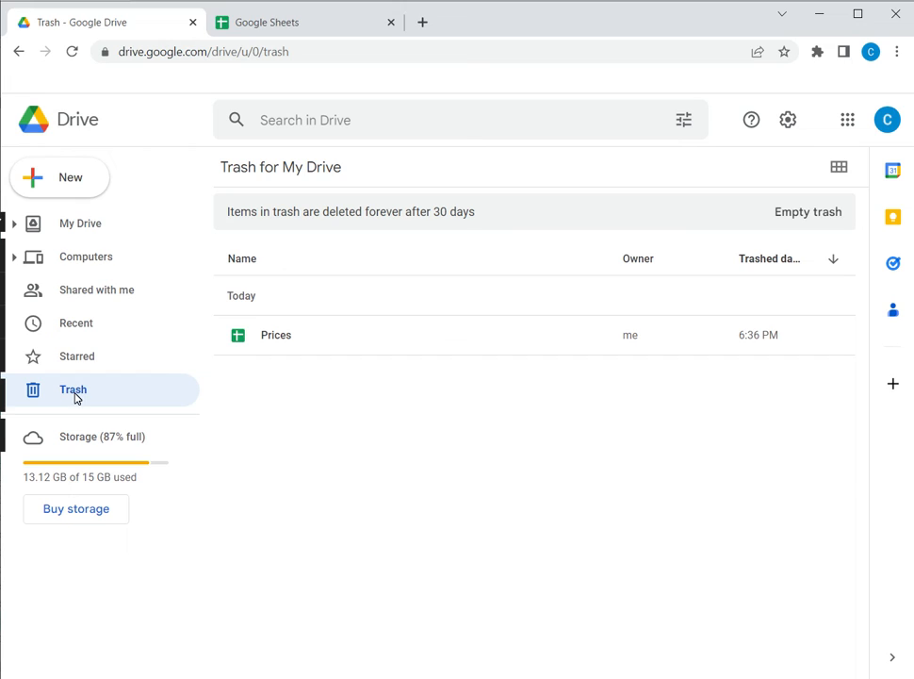
{"action": "mouse_move", "coordinate": [276, 335]}
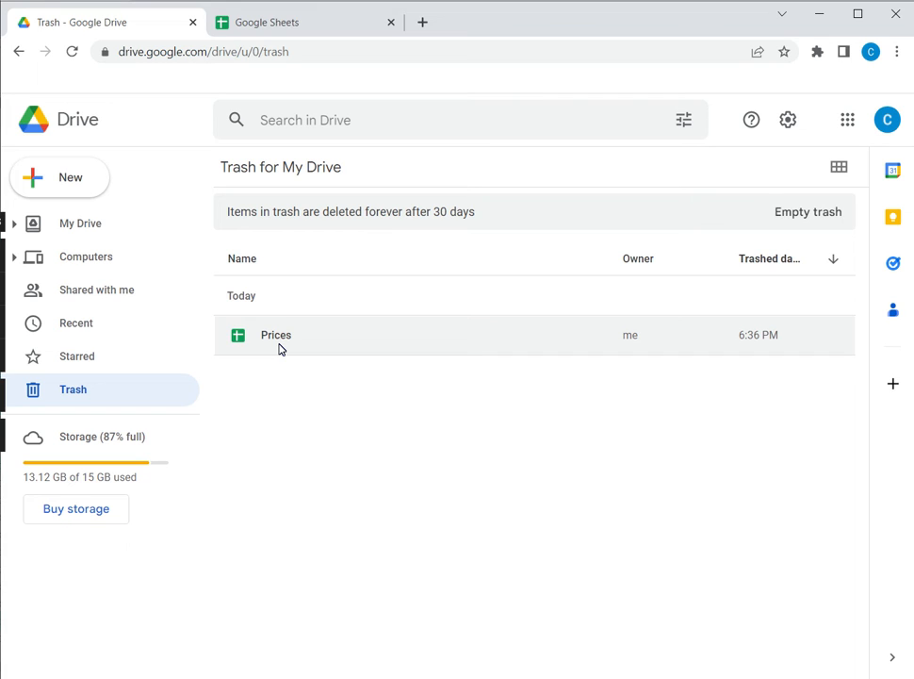
{"action": "mouse_move", "coordinate": [274, 358]}
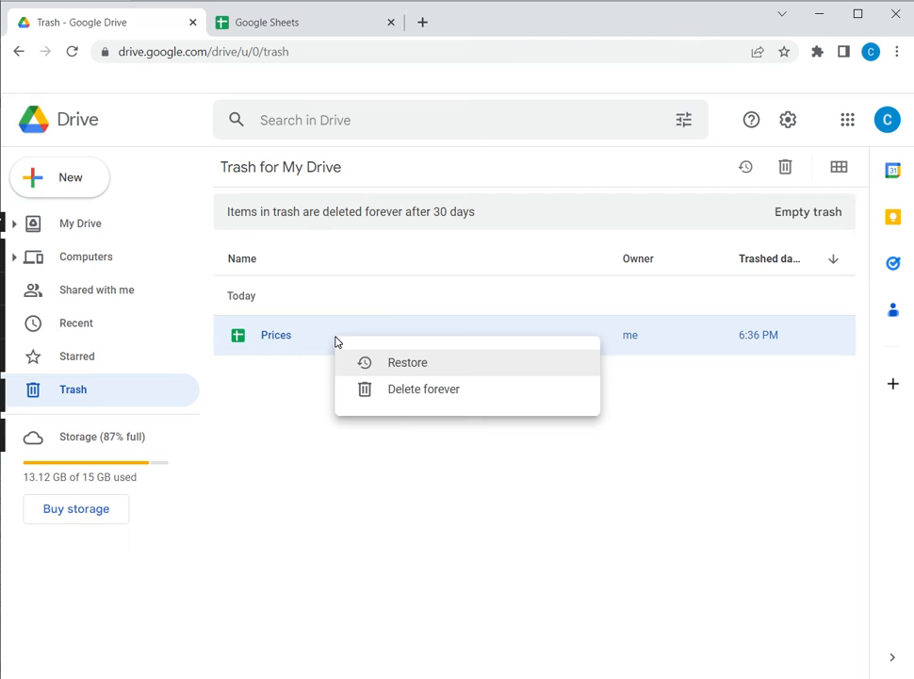
- Restore the Prices spreadsheet from Drive's Trash and move to the Google Sheets tab
{"action": "left_click", "coordinate": [407, 362]}
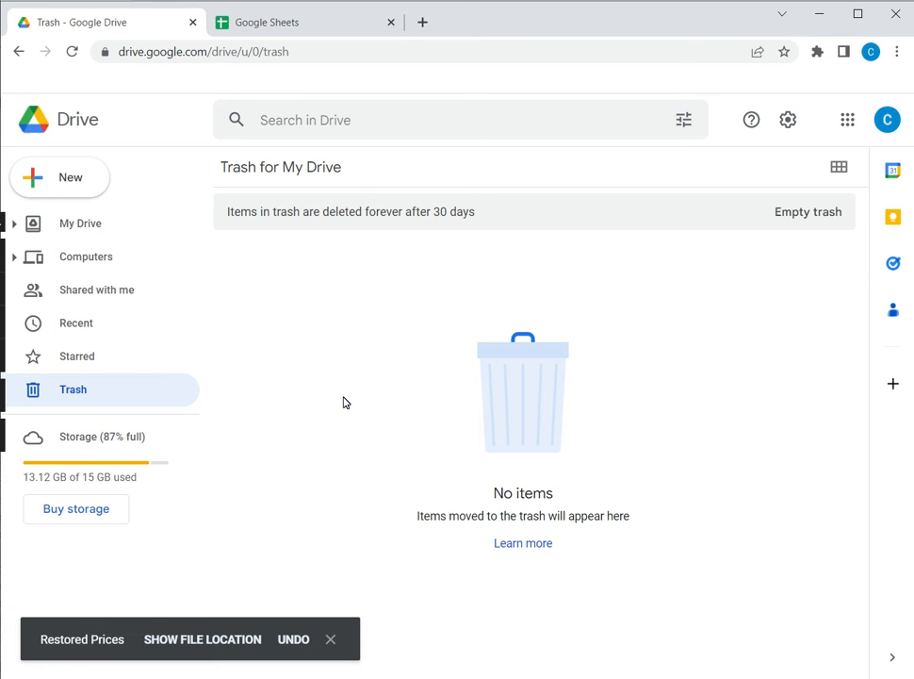
{"action": "mouse_move", "coordinate": [338, 246]}
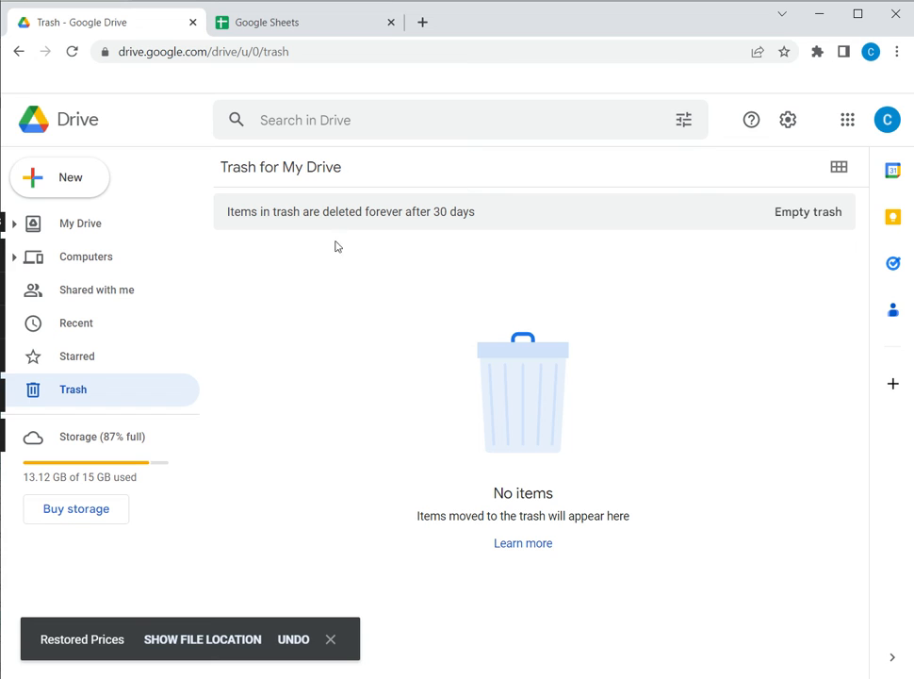
{"action": "left_click", "coordinate": [274, 22]}
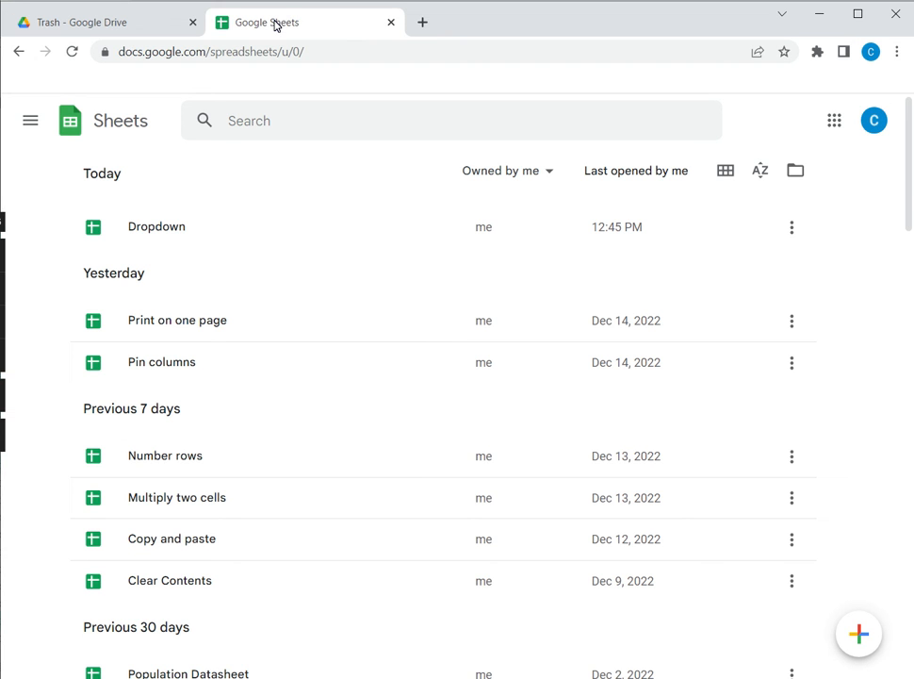
{"action": "mouse_move", "coordinate": [267, 319]}
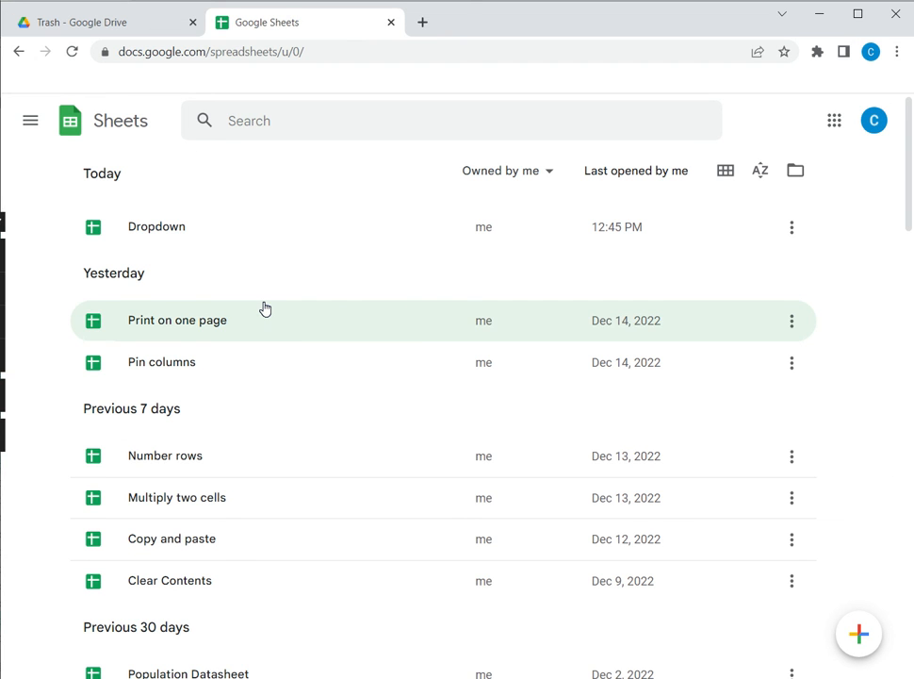
{"action": "mouse_move", "coordinate": [289, 318]}
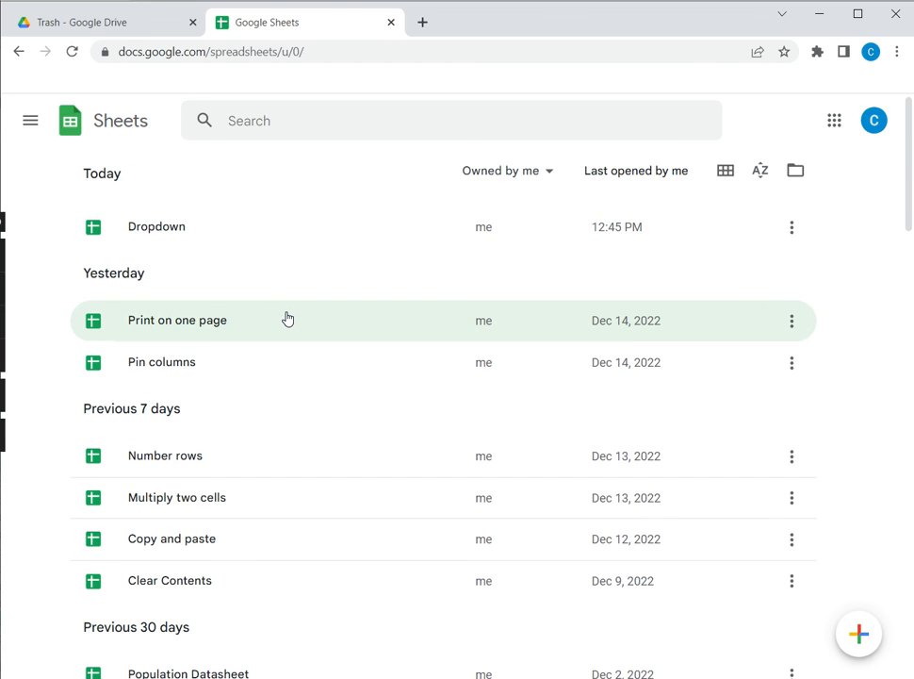
- Reload the Sheets home list so Prices appears, then open Prices
{"action": "left_click", "coordinate": [176, 319]}
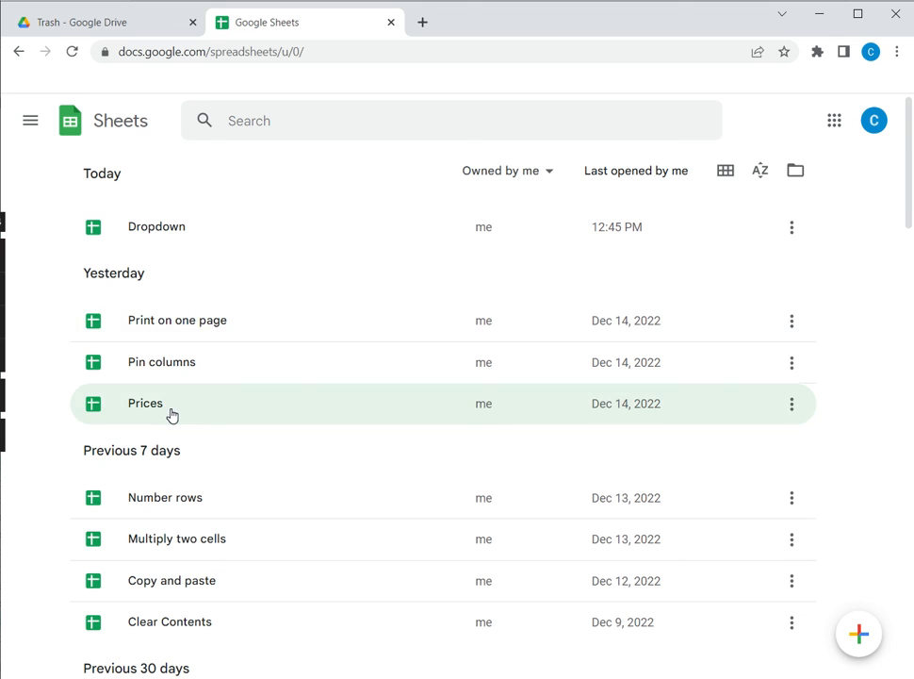
{"action": "left_click", "coordinate": [145, 403]}
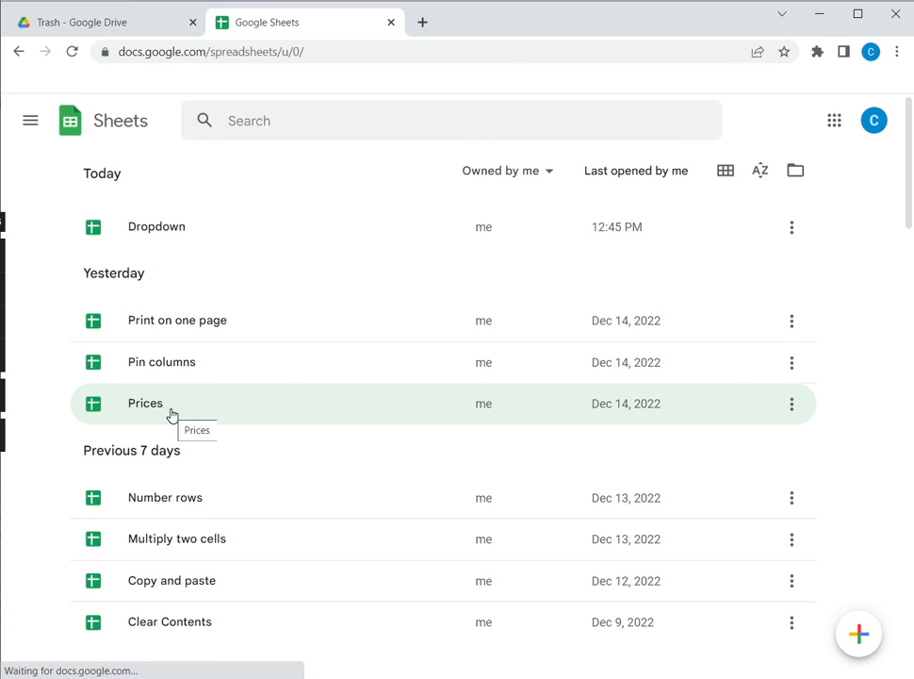